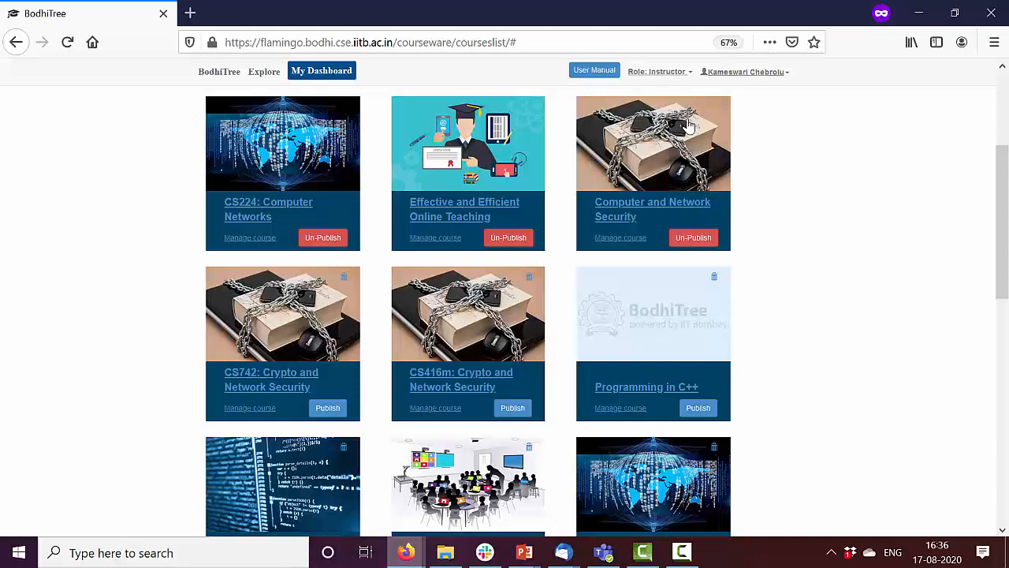
mouse_move(246, 221)
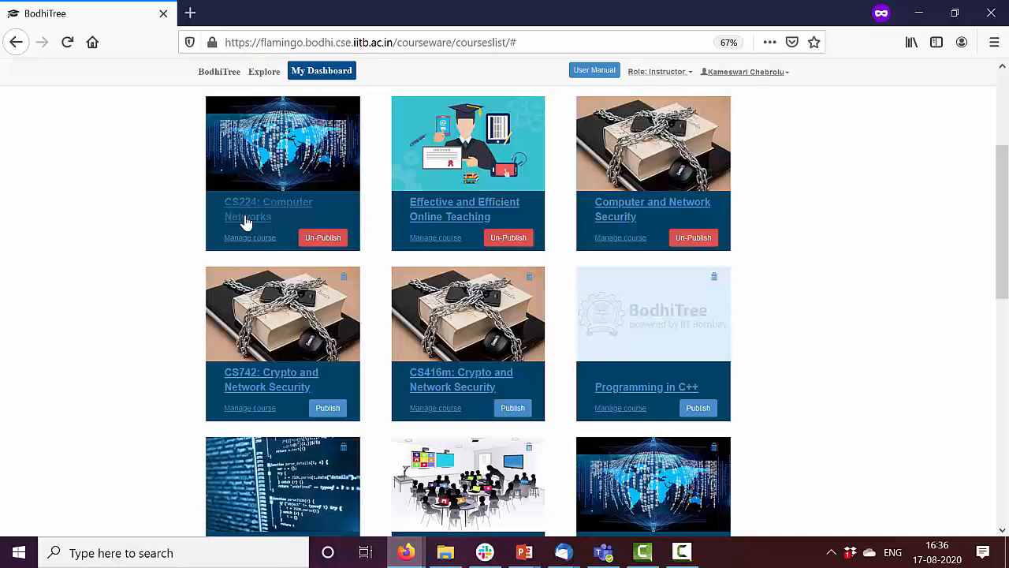
Step: Enter the CS224 Computer Networks course and load the Introduction's Goals and Metrics Part-1 video
left_click(268, 208)
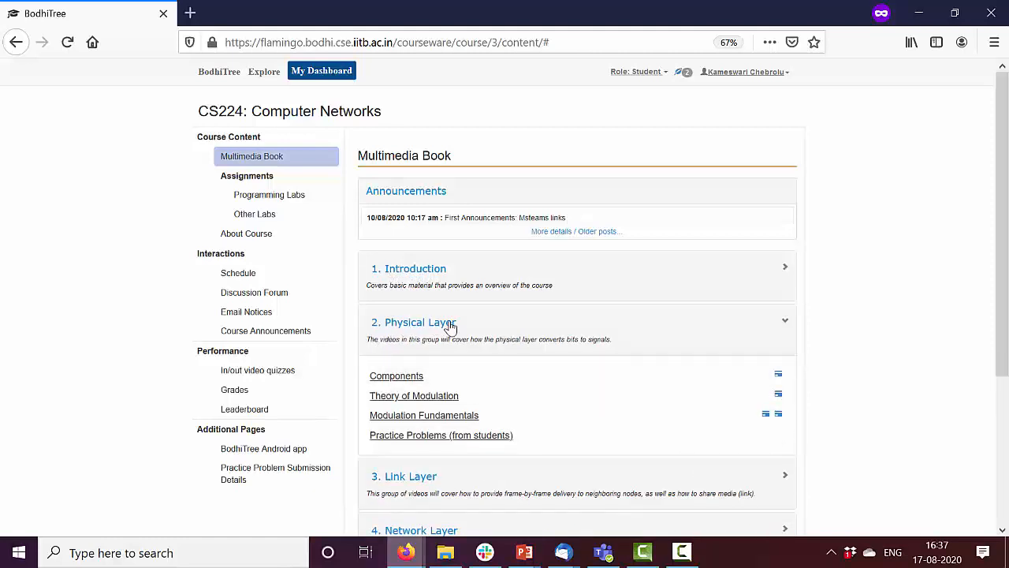
mouse_move(442, 435)
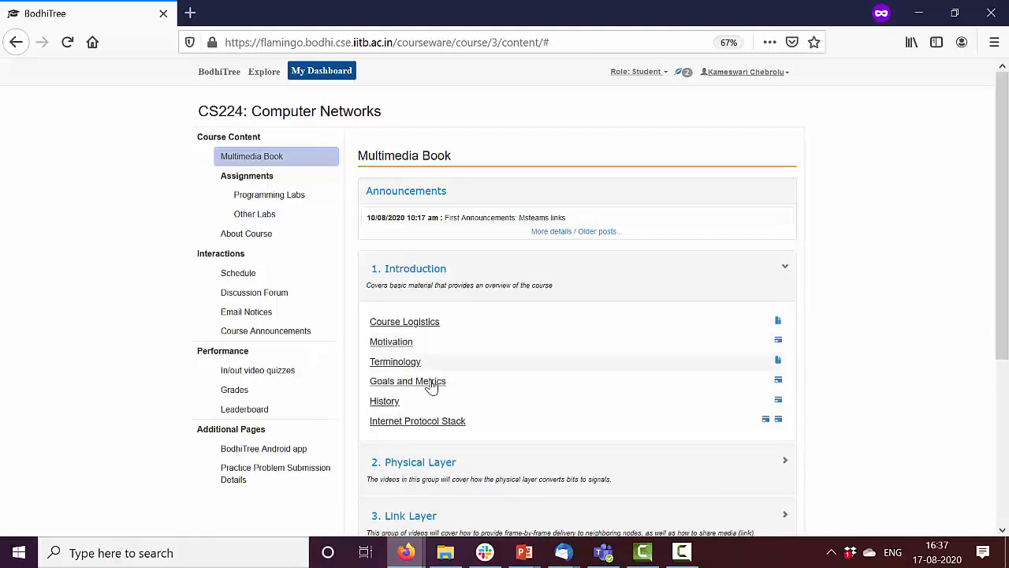
left_click(407, 380)
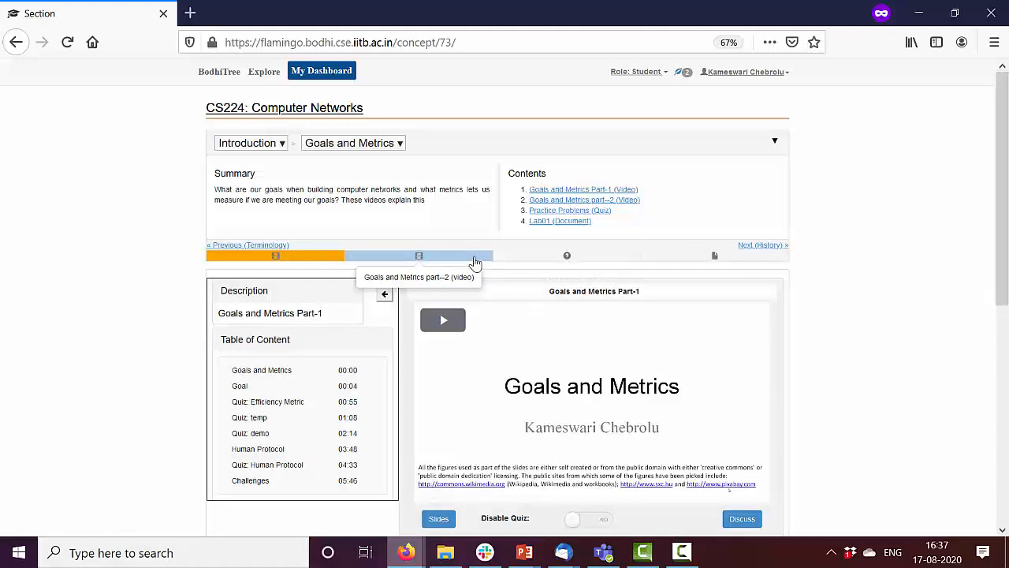
Step: View the Goals and Metrics Part-2 video and its in-video quiz, then return to the course as instructor
left_click(419, 255)
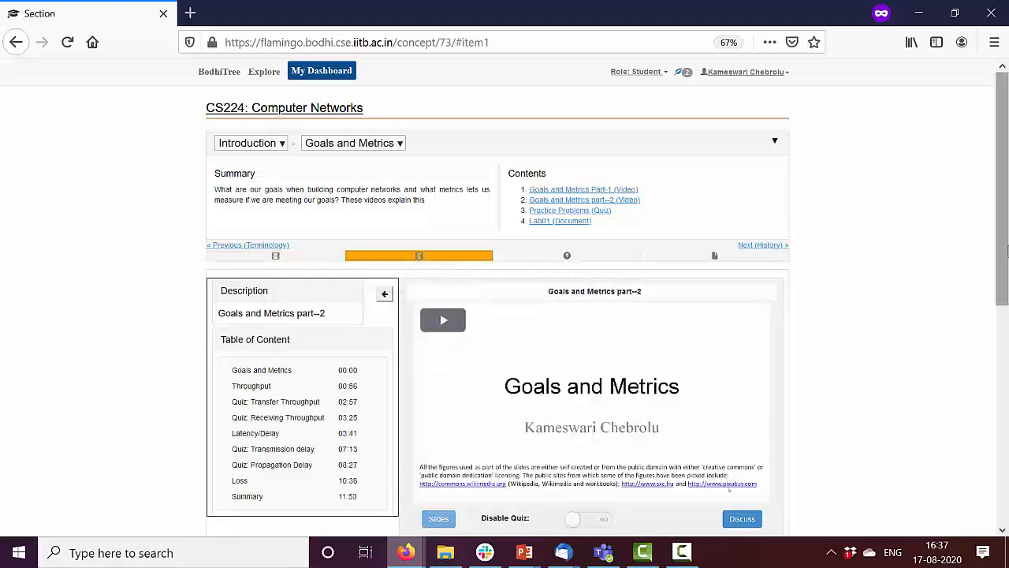
scroll("down", 3)
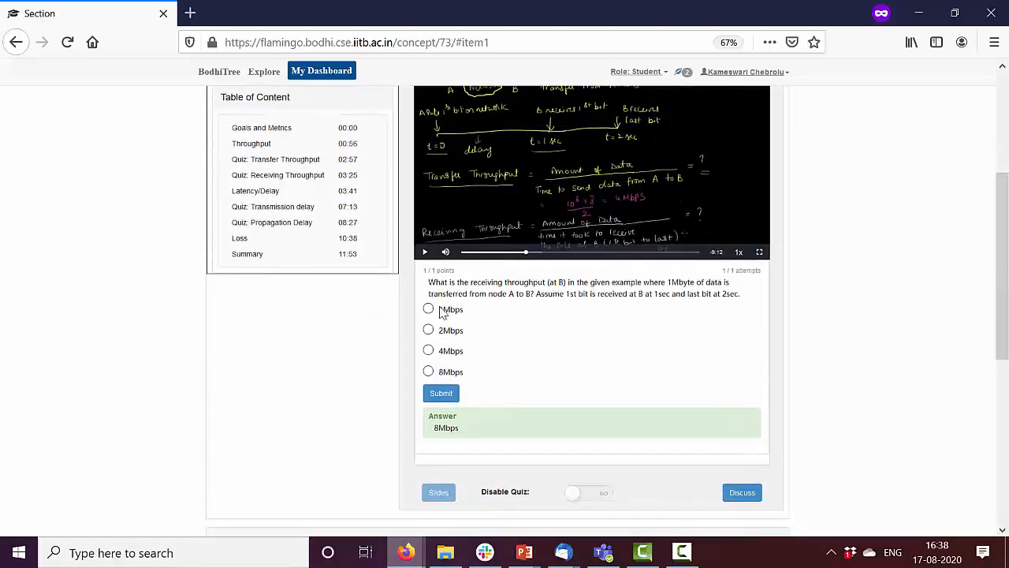
mouse_move(504, 348)
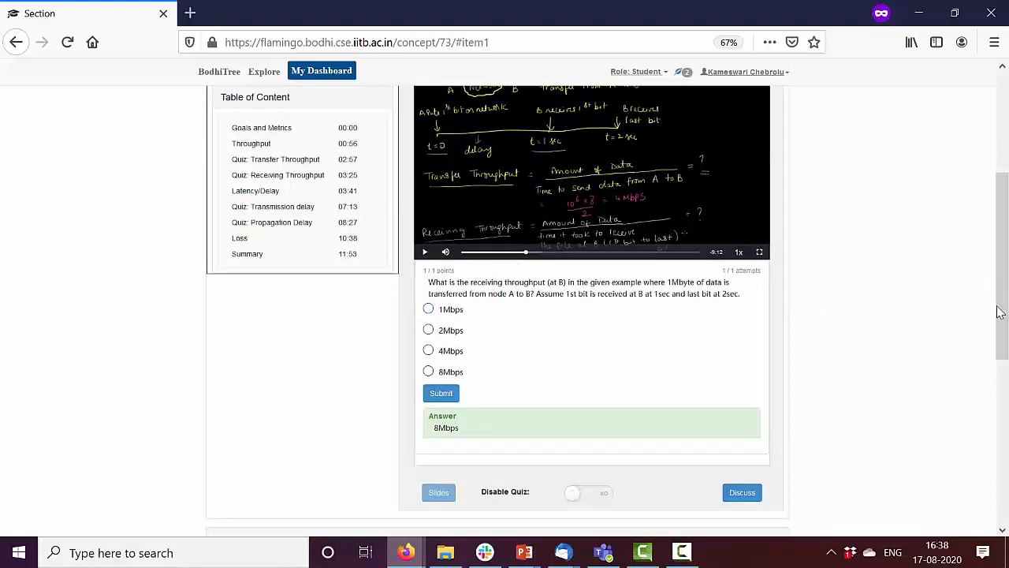
scroll("up", 3)
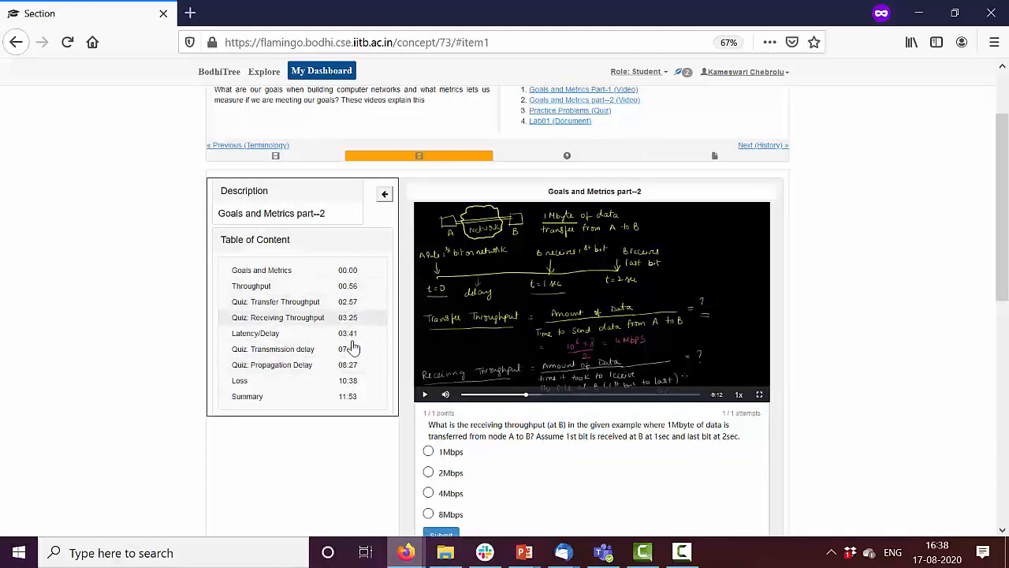
left_click(566, 156)
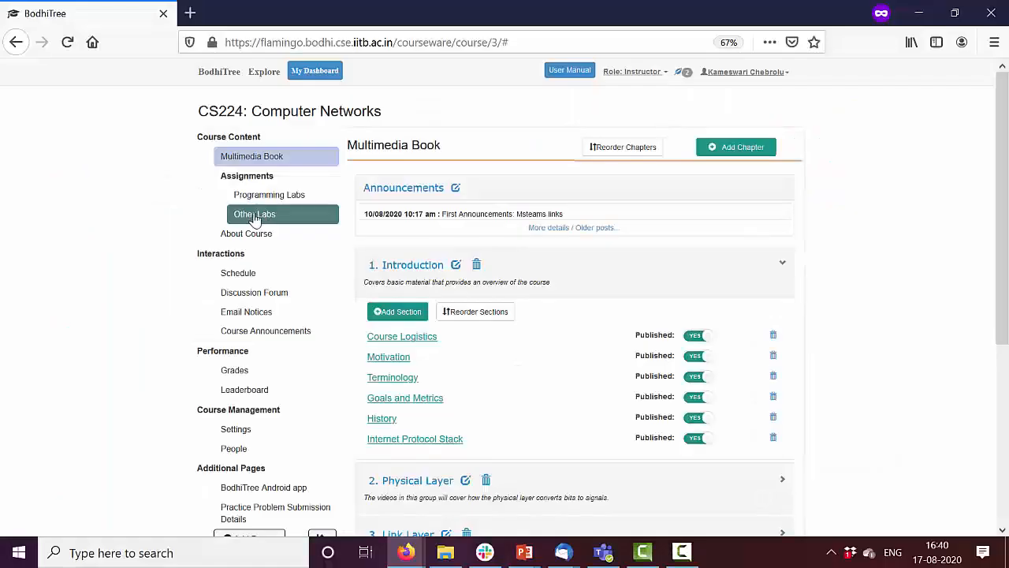
Step: From Other Labs, expand the IP Addressing and Routing lab and view it as a student
left_click(254, 215)
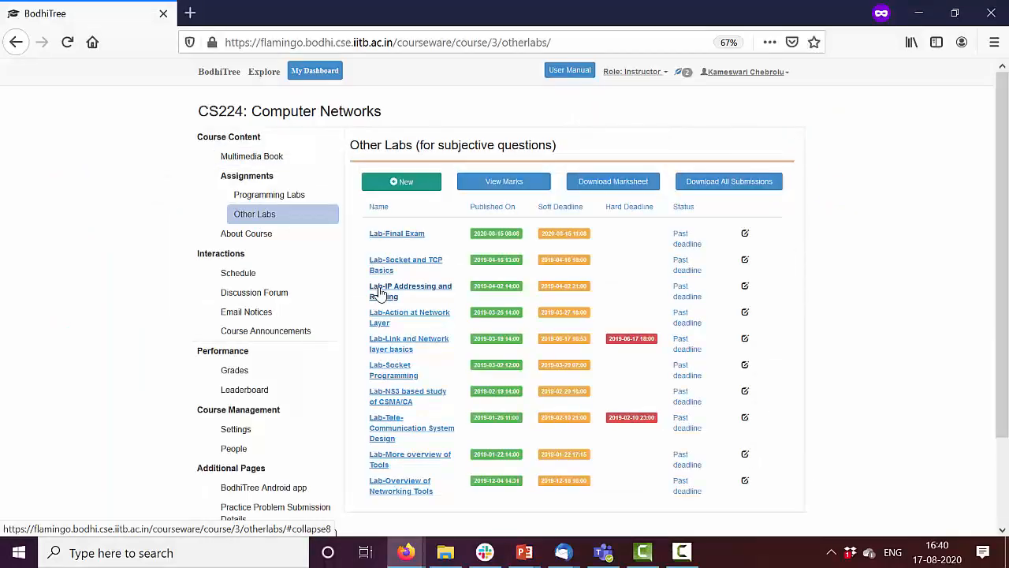
left_click(409, 290)
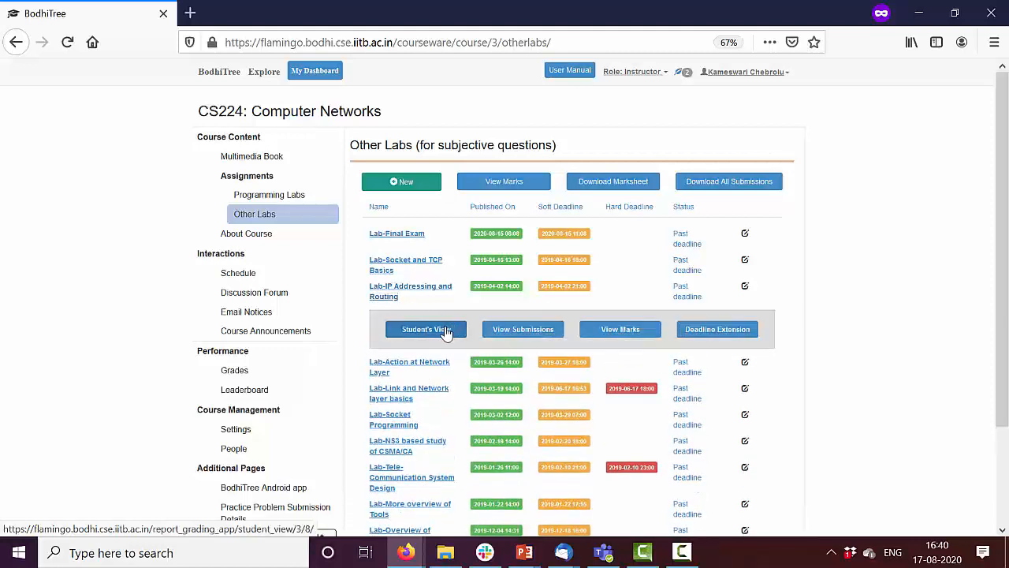
left_click(425, 329)
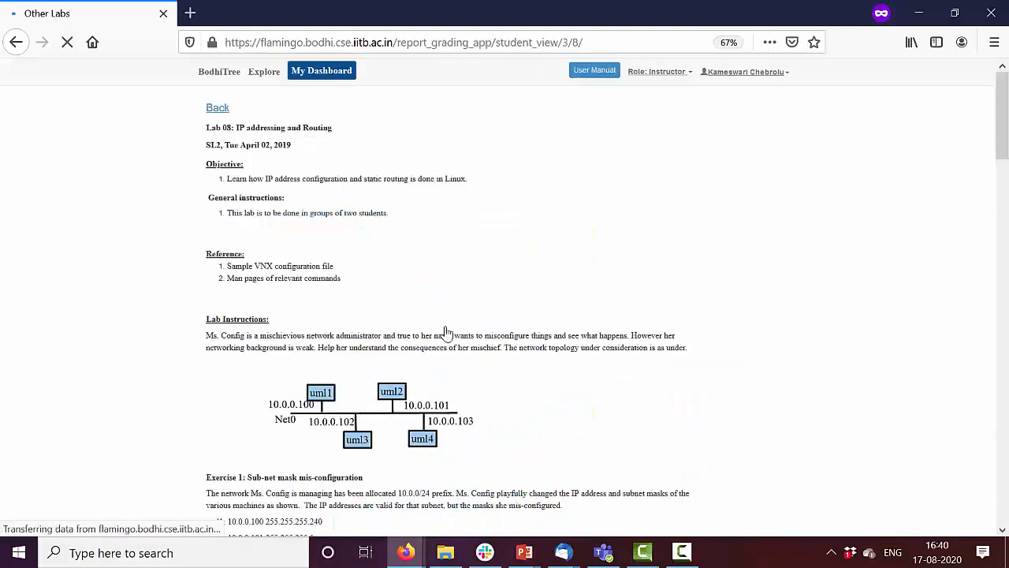
Step: Edit and save an answer to Part-1's first question, then go back to the Other Labs list
scroll("down", 3)
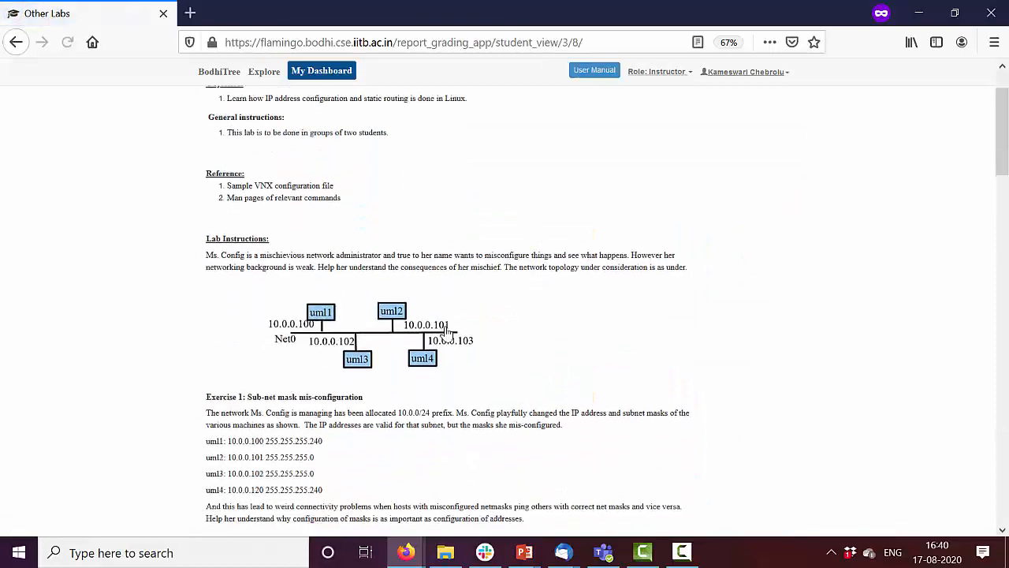
scroll("down", 3)
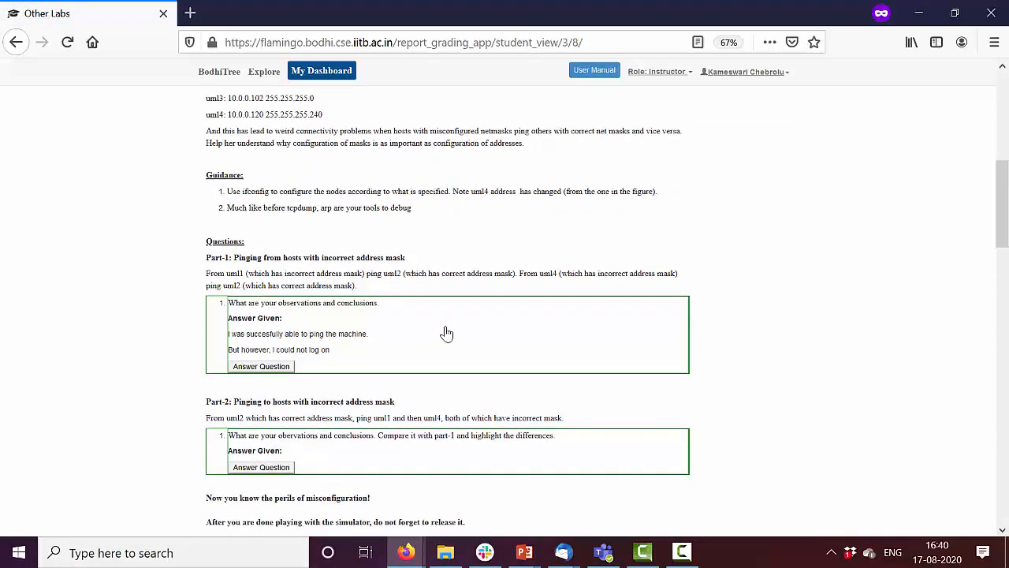
left_click(262, 365)
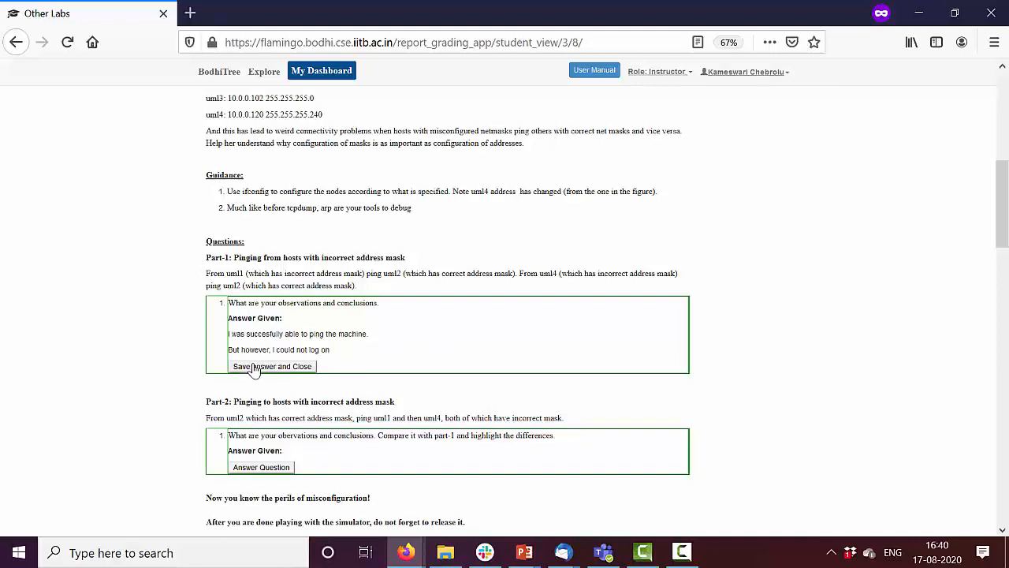
left_click(271, 365)
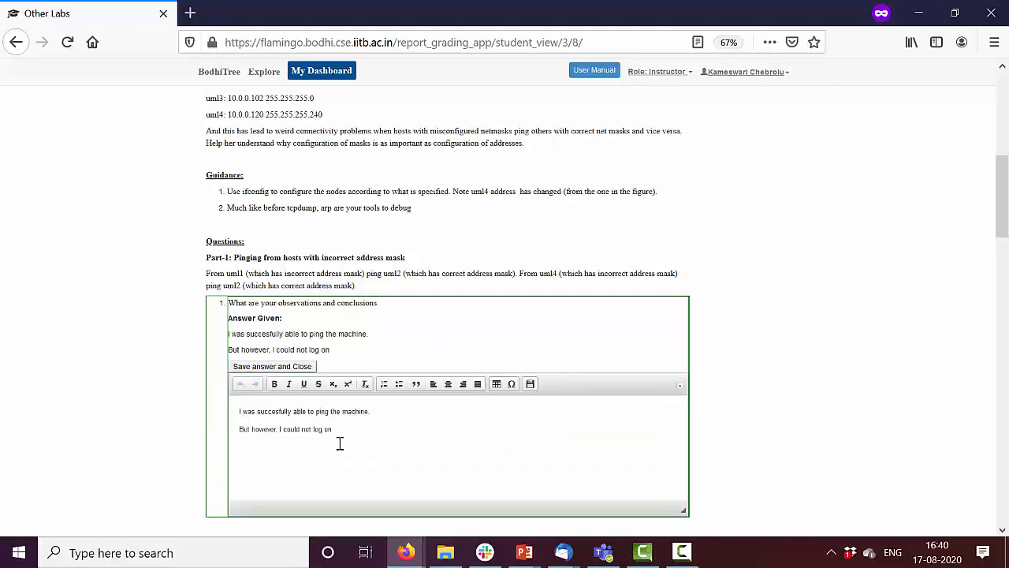
left_click(271, 366)
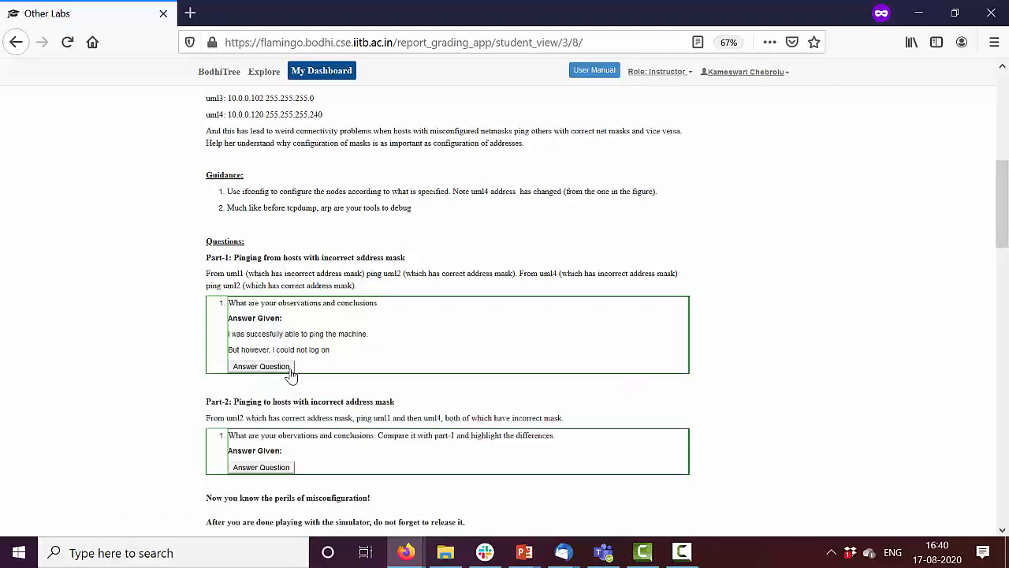
left_click(261, 366)
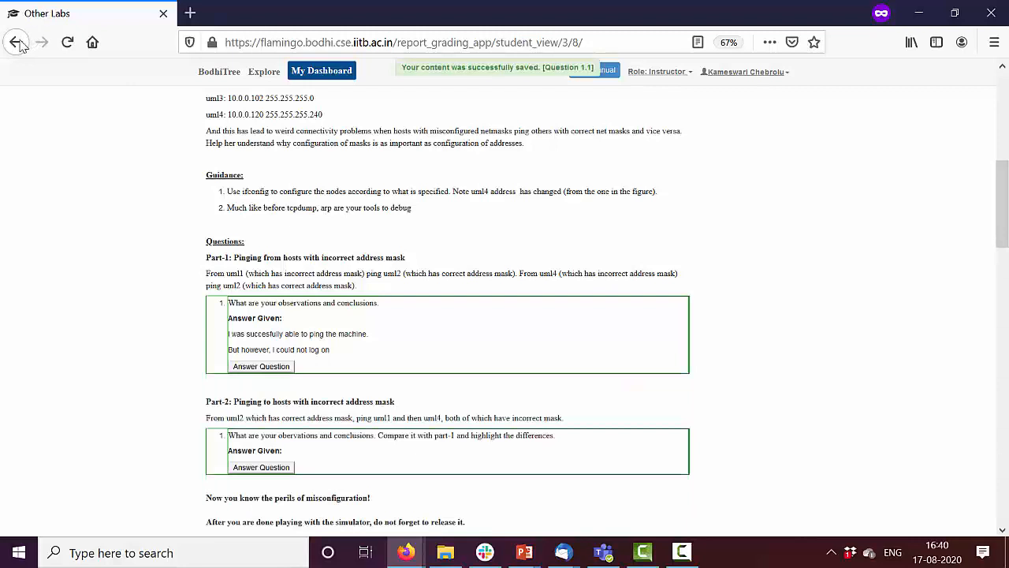
left_click(16, 41)
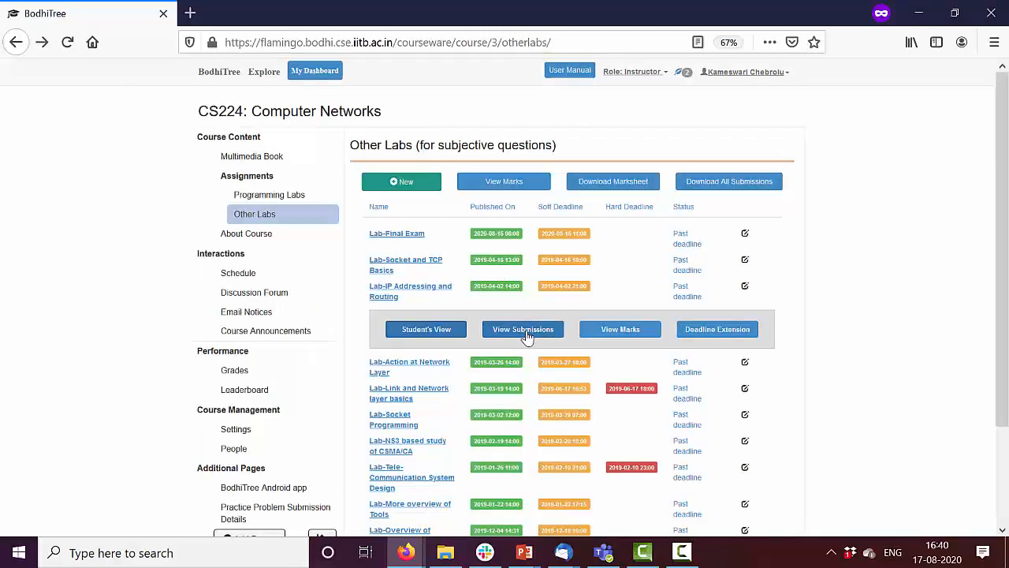
Step: Check the IP Addressing lab's submissions, then return to the CS224 Multimedia Book
left_click(524, 330)
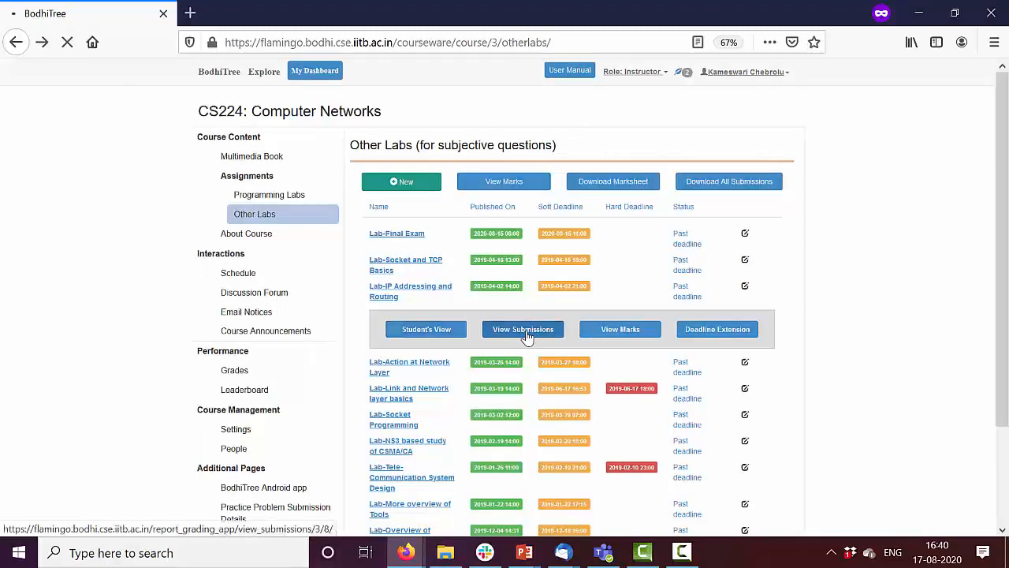
left_click(523, 330)
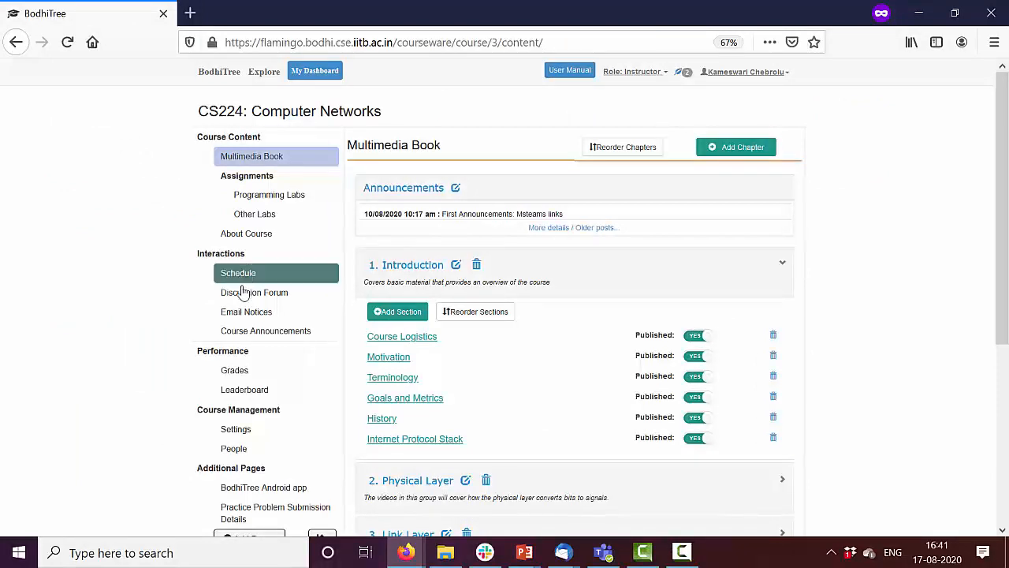
mouse_move(276, 292)
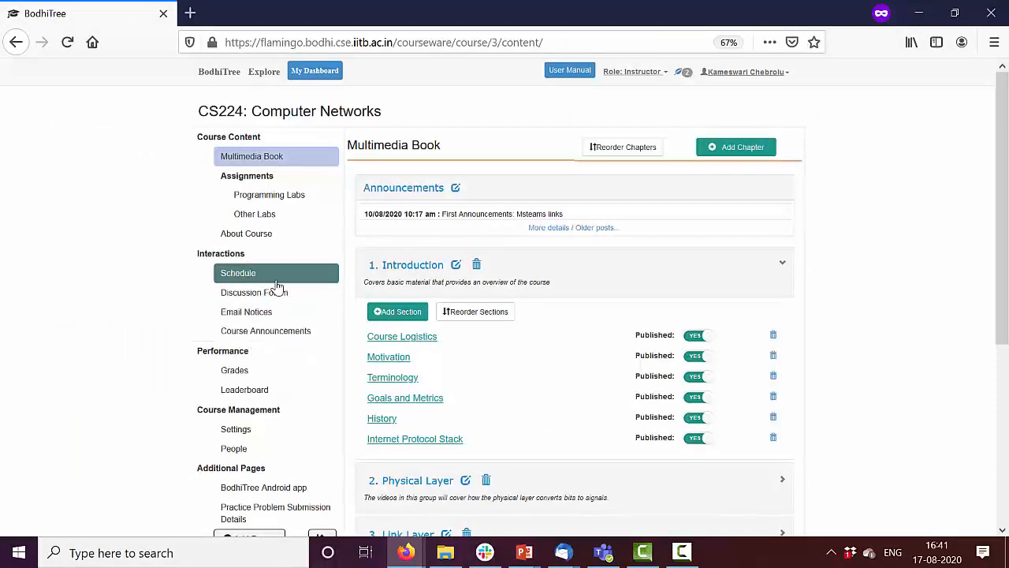
Step: Browse the Discussion Forum's 157 threads, expand the oldest-communication-protocol thread, then move to the Leaderboard
left_click(254, 292)
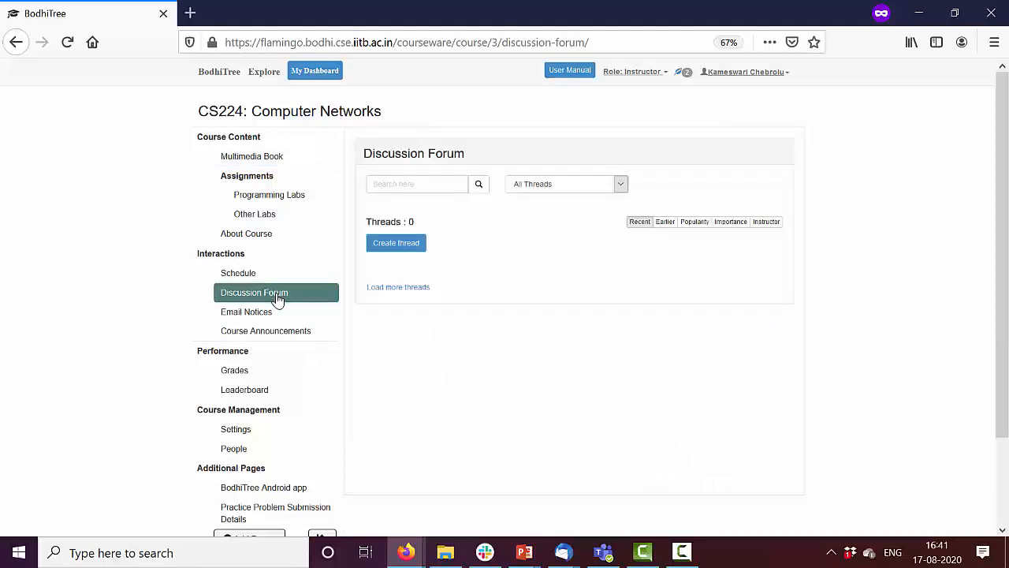
left_click(254, 291)
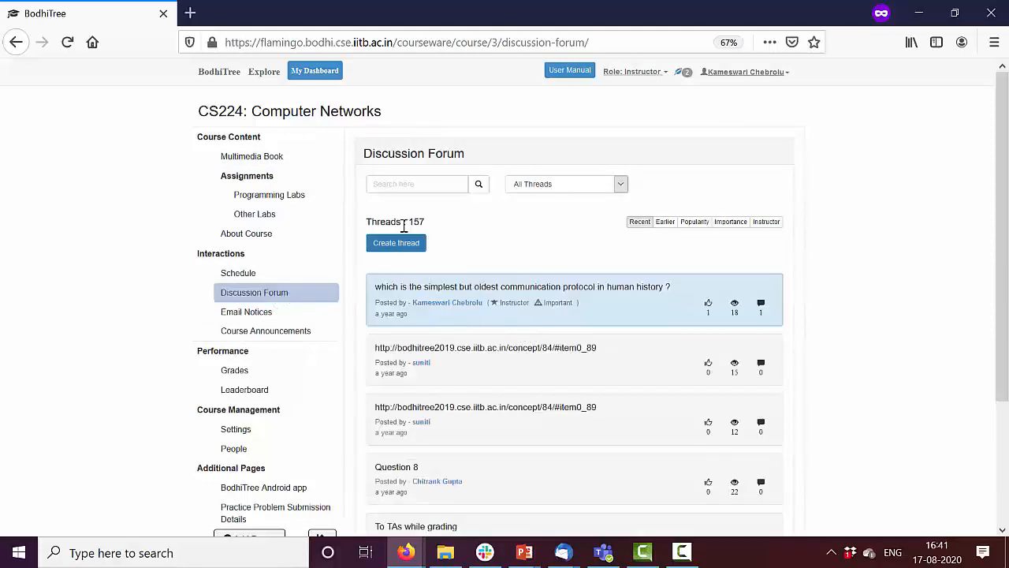
mouse_move(593, 319)
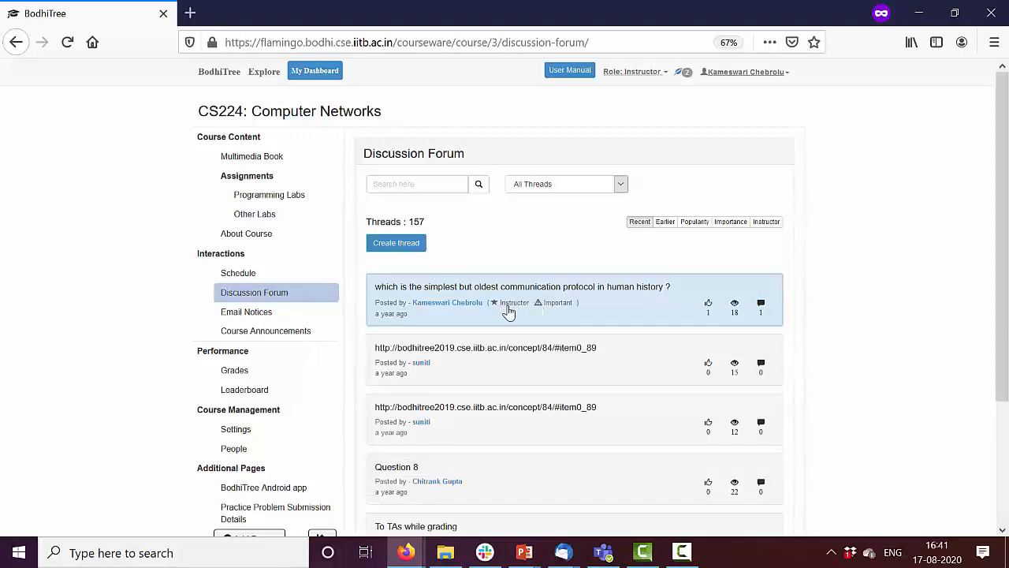
mouse_move(565, 312)
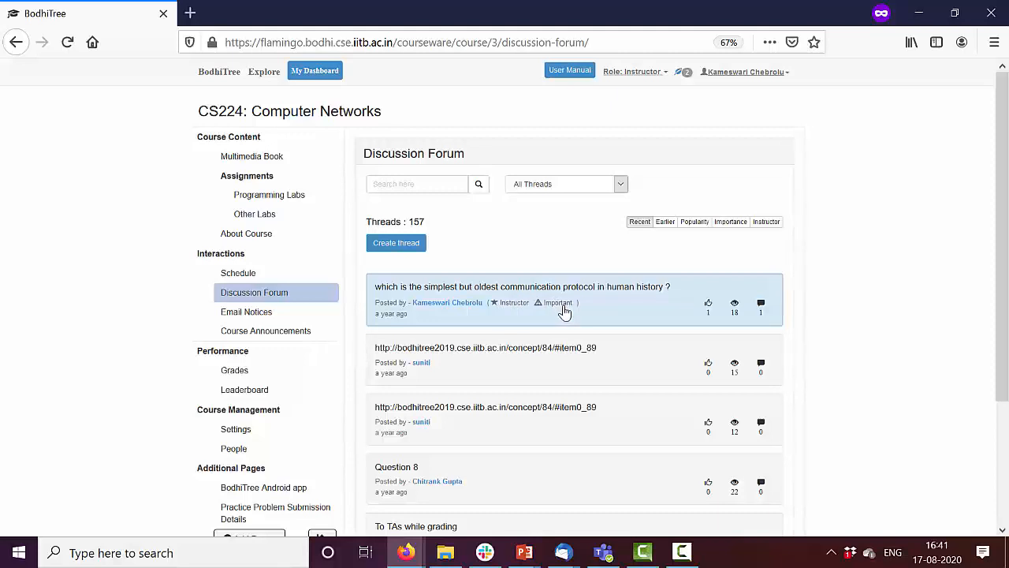
left_click(523, 287)
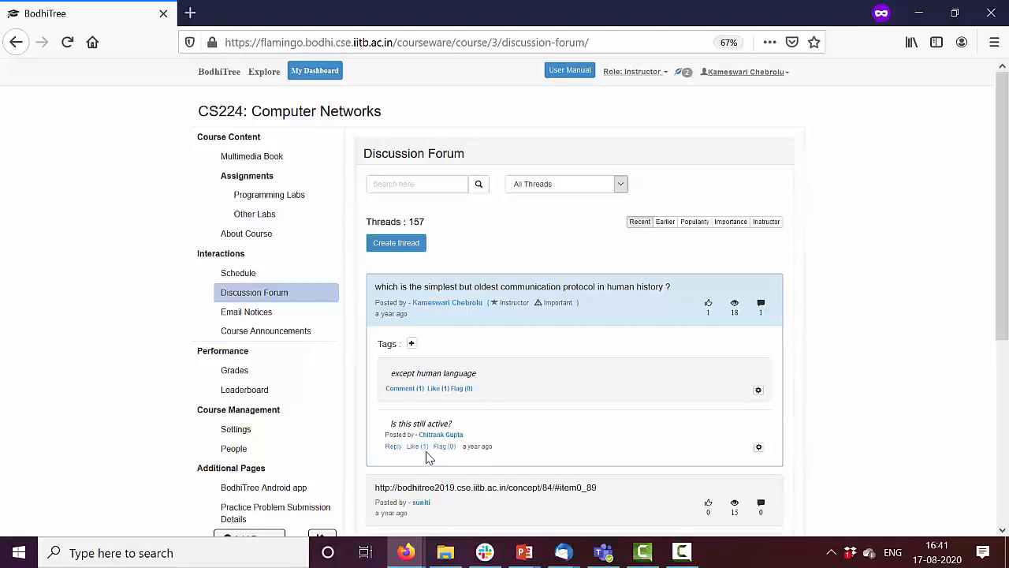
left_click(244, 388)
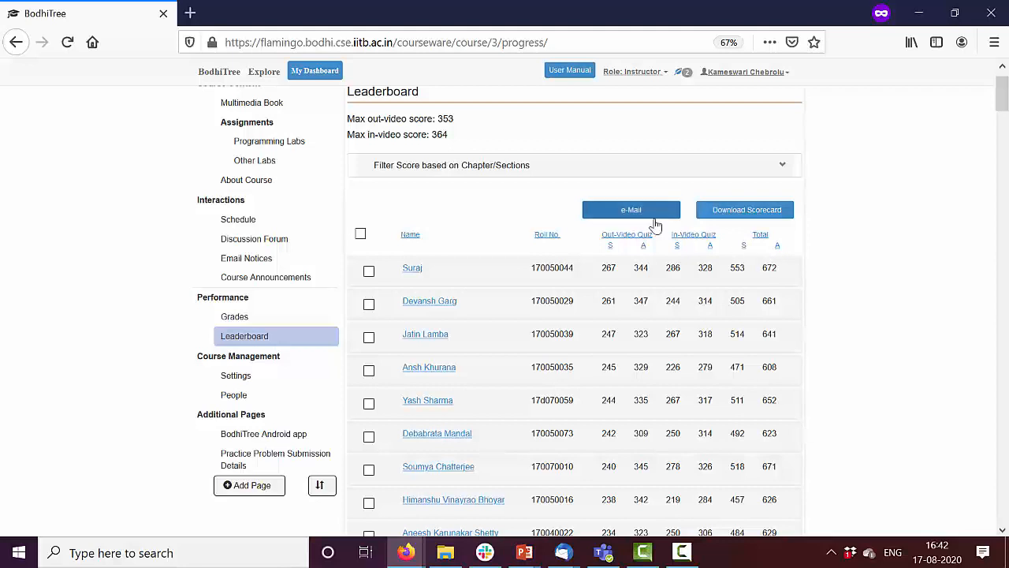
mouse_move(627, 233)
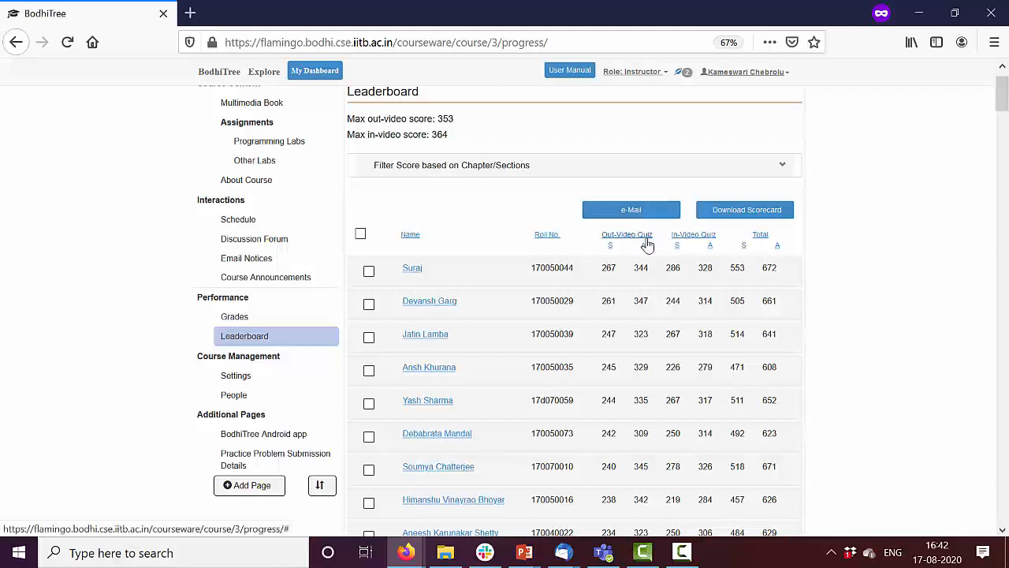
Step: Filter Leaderboard scores to Link Layer's Error Detection and Reliable Data Transfer sections, then move to People
left_click(574, 165)
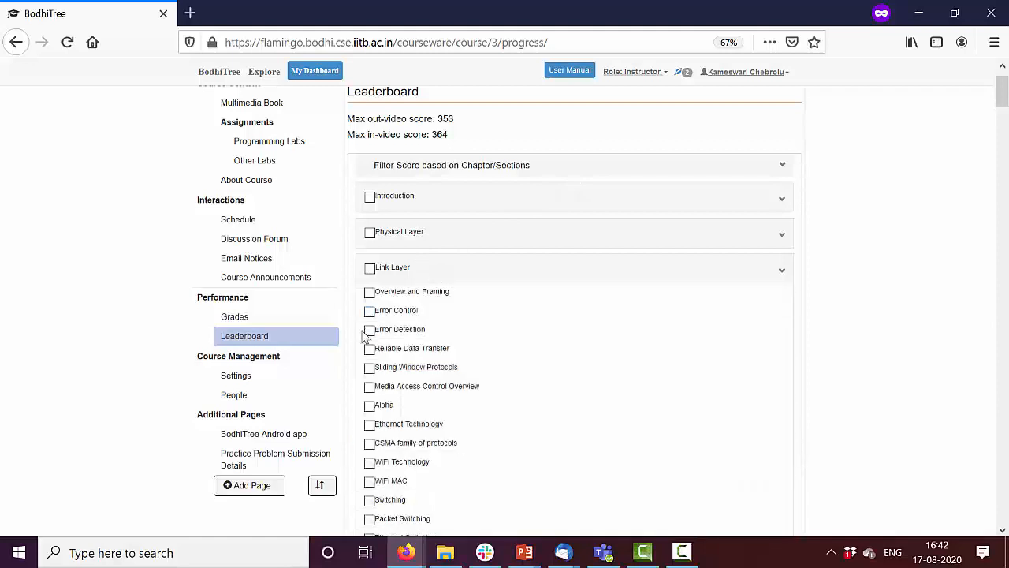
left_click(369, 329)
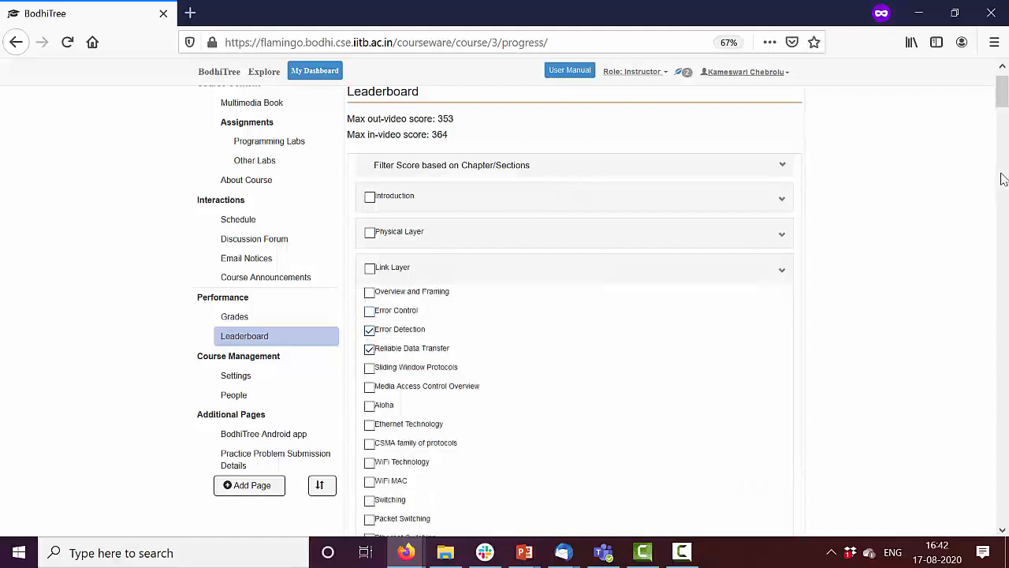
scroll("down", 3)
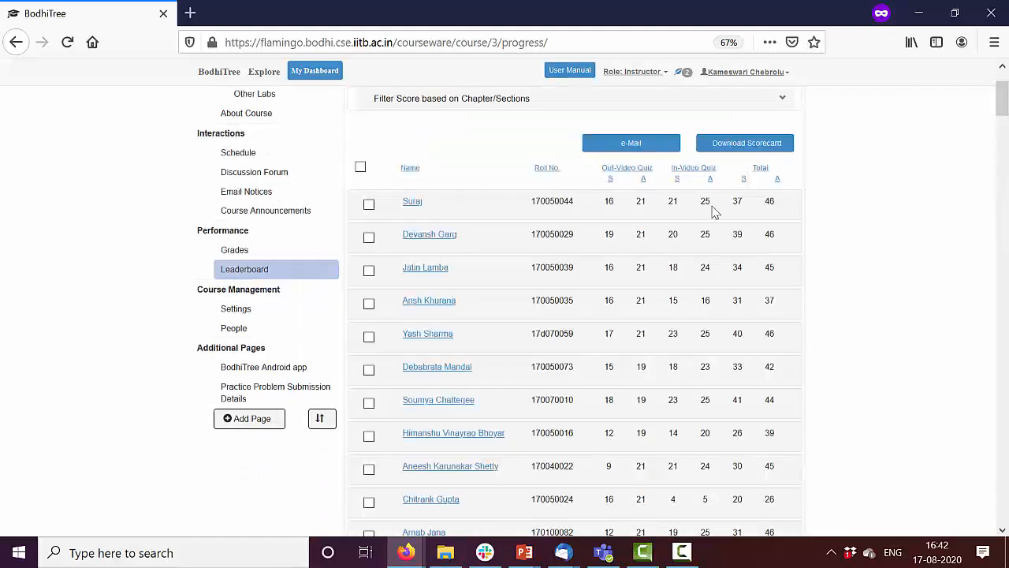
mouse_move(725, 317)
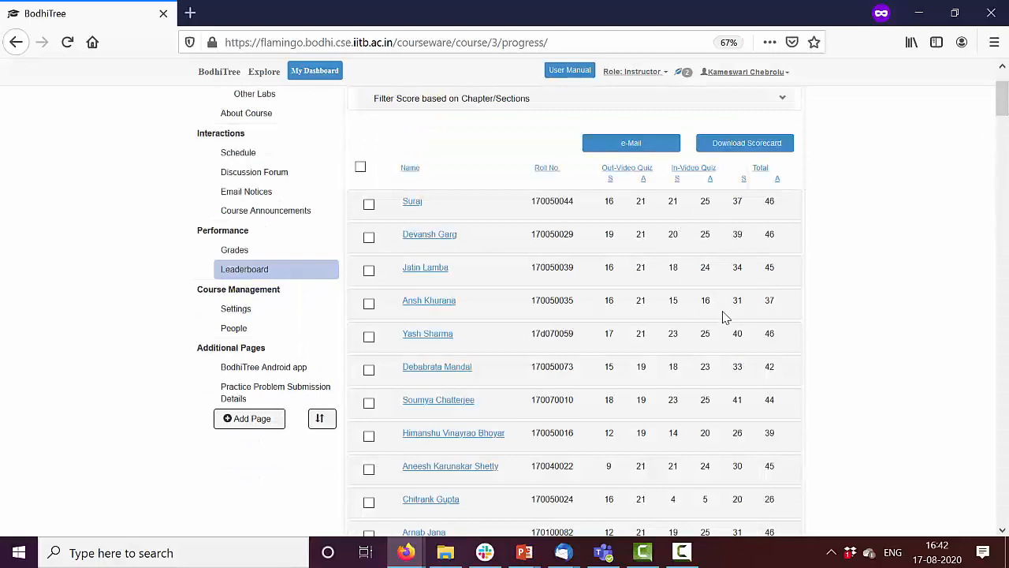
left_click(234, 328)
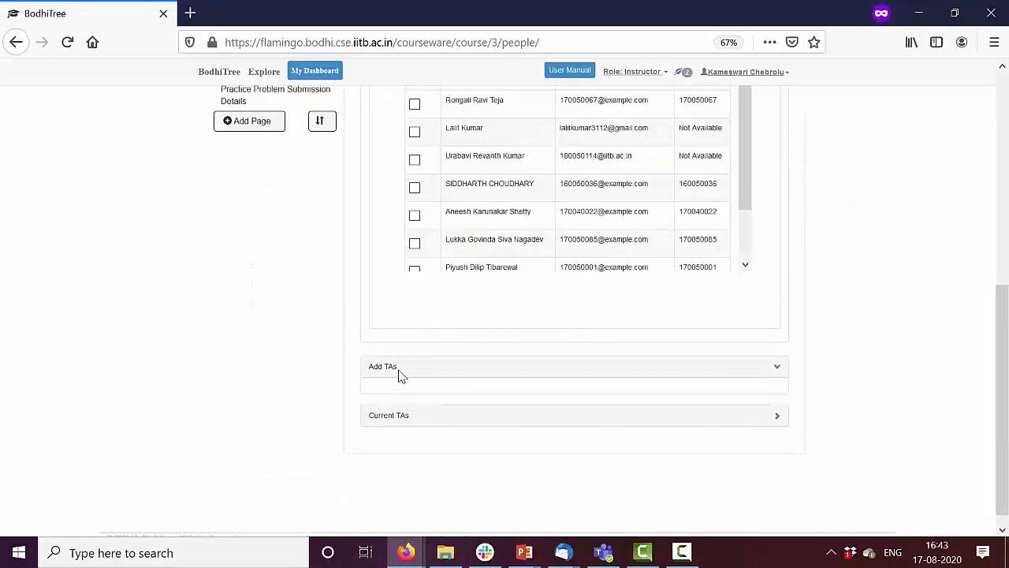
Step: Leave the People settings with TA lists and return to the Multimedia Book page
left_click(252, 156)
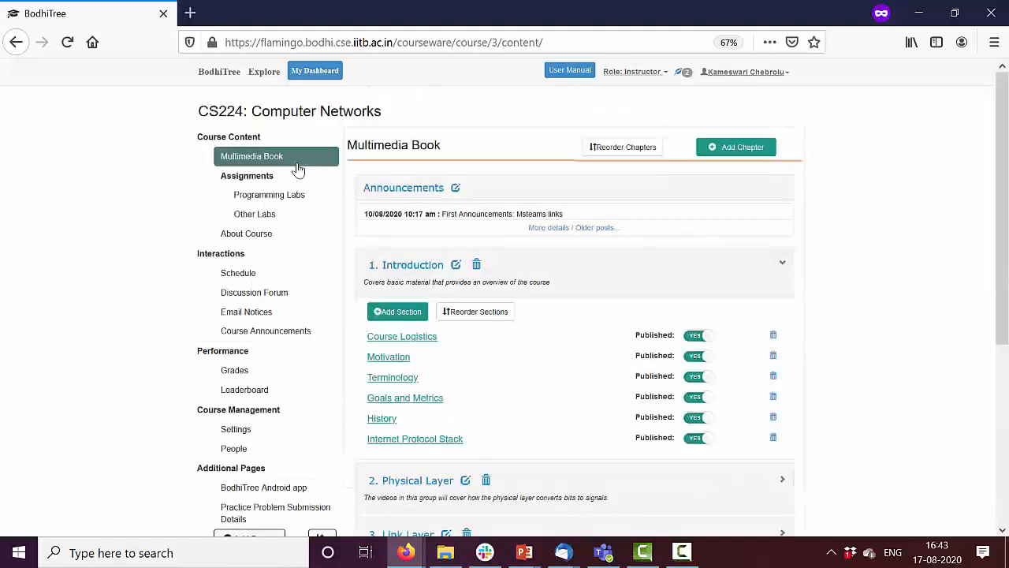